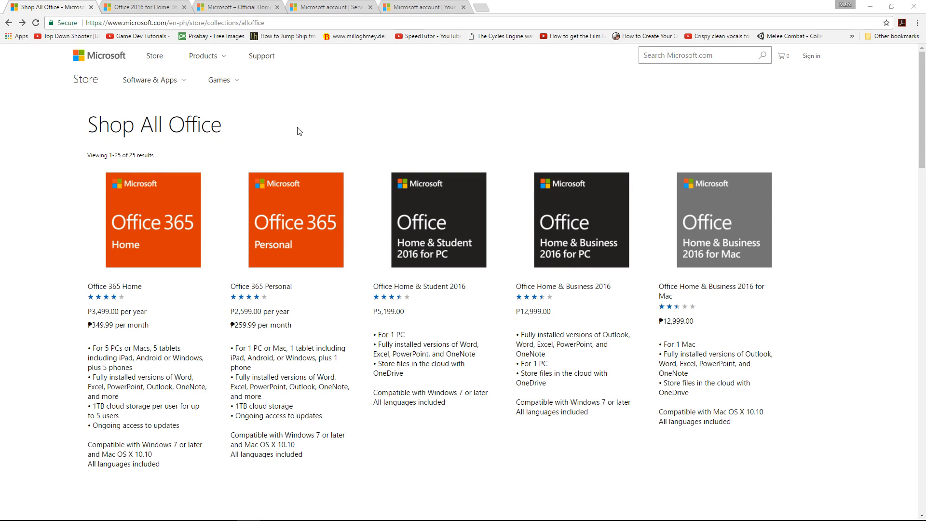
mouse_move(250, 137)
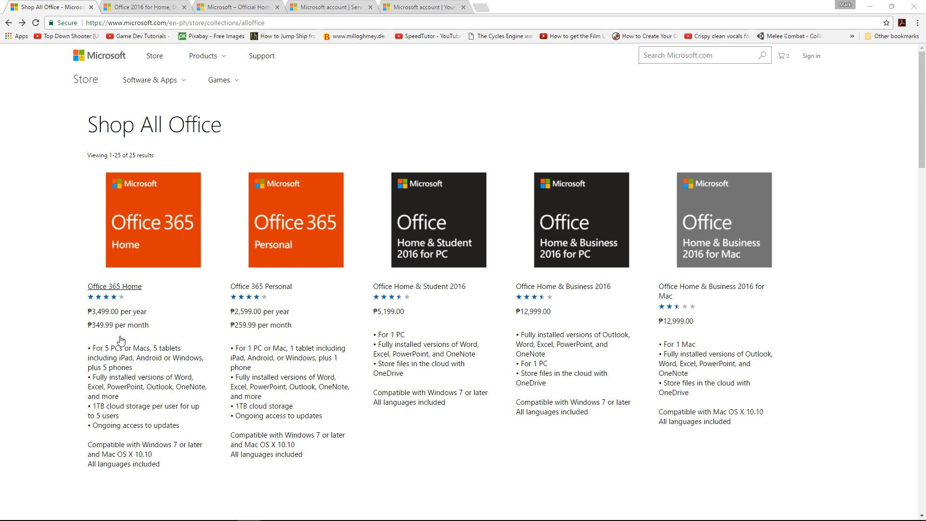
mouse_move(215, 147)
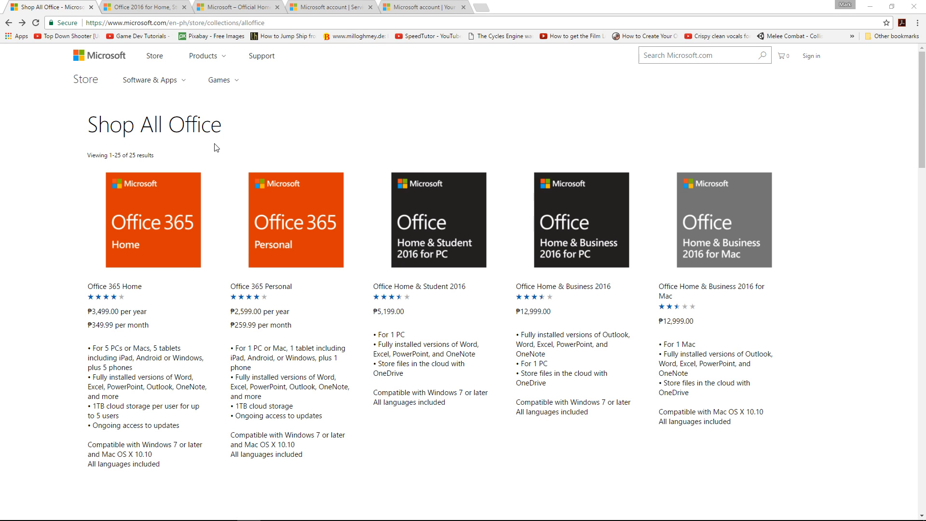
Step: Browse the Office overview page in the other browser tab
click(141, 7)
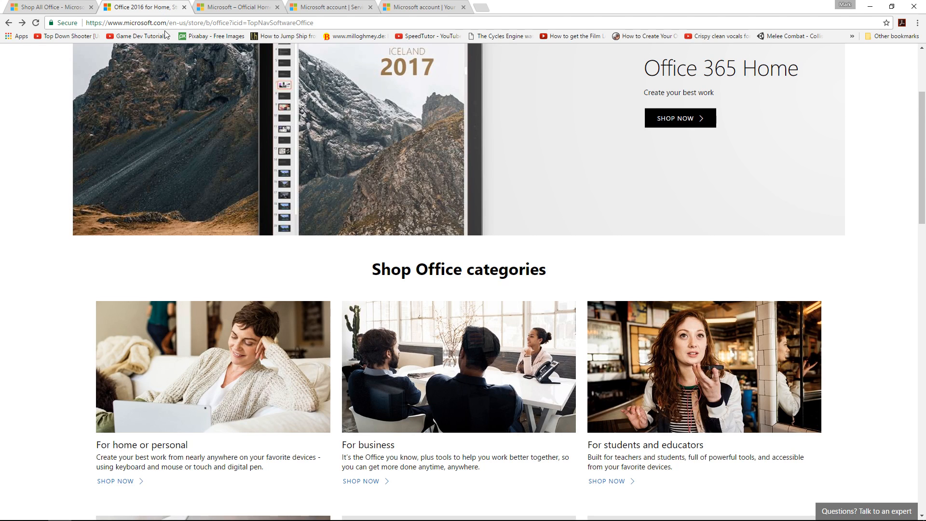
scroll(down, 3)
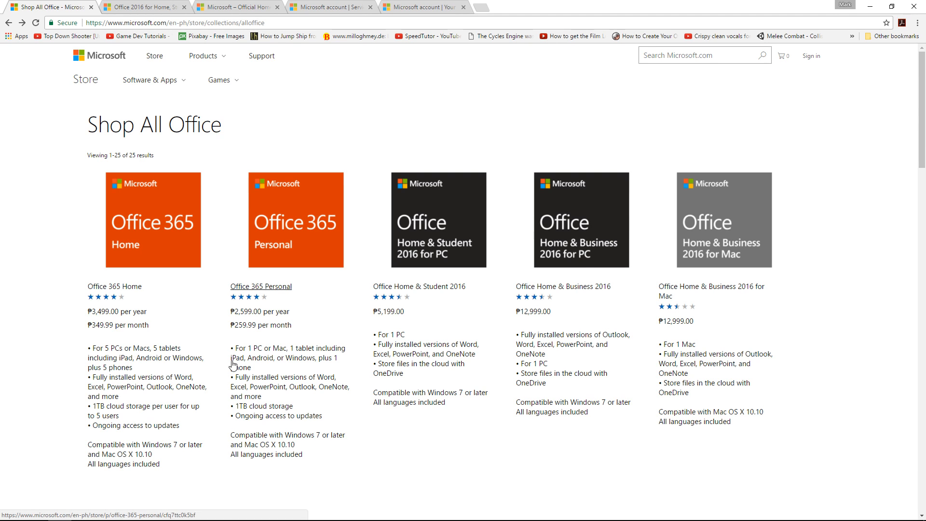
mouse_move(271, 361)
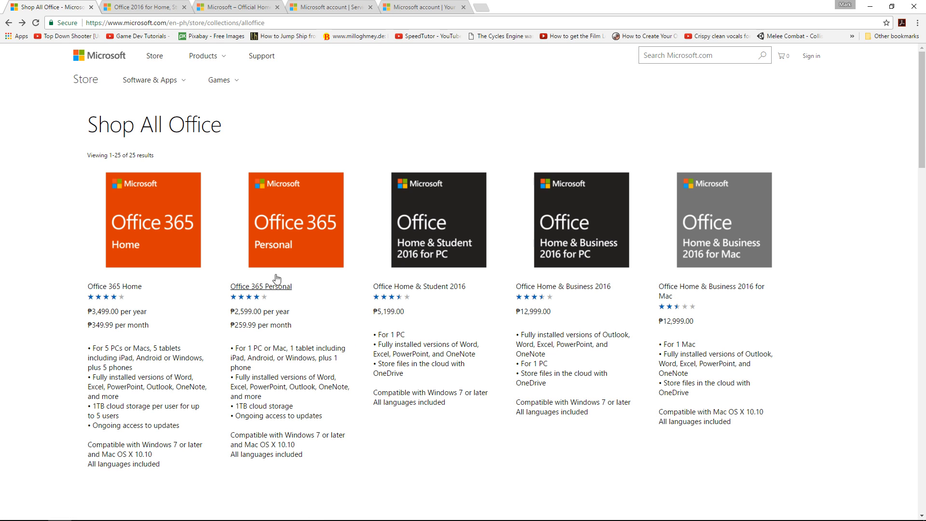
scroll(down, 3)
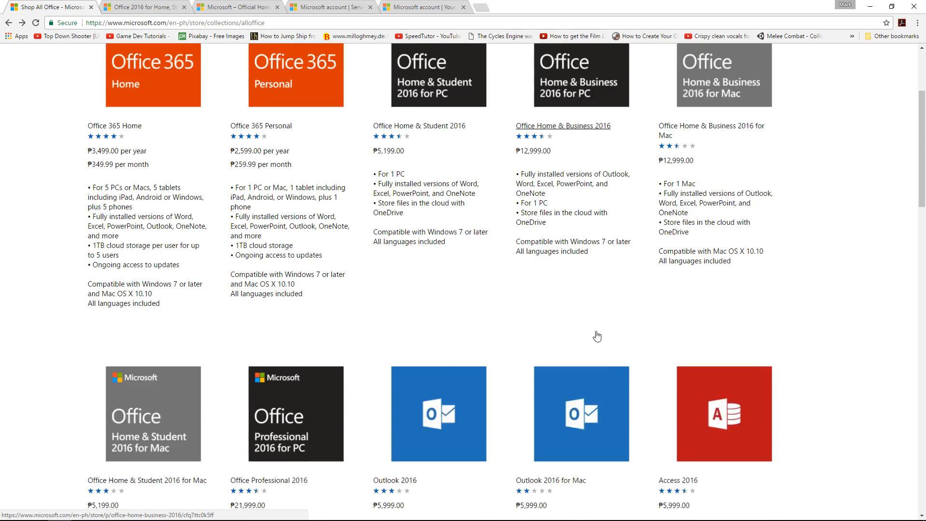
scroll(down, 3)
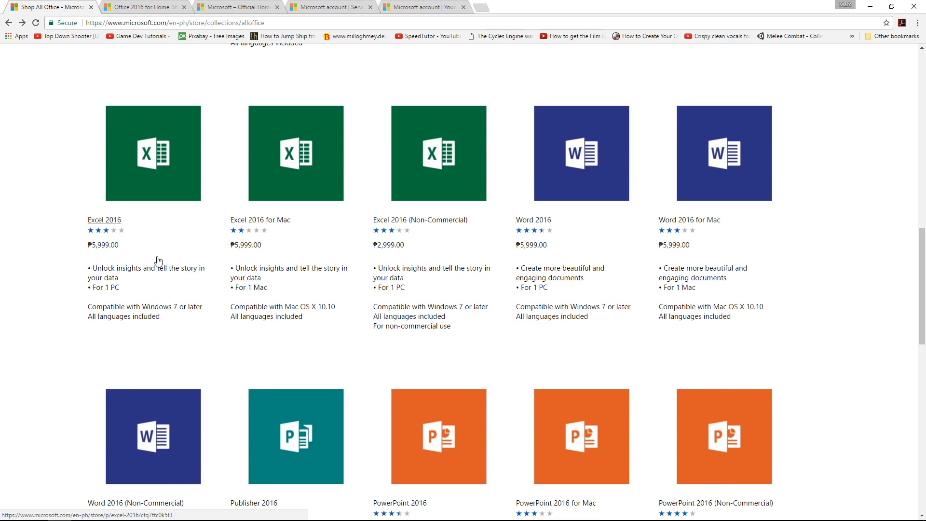
mouse_move(227, 328)
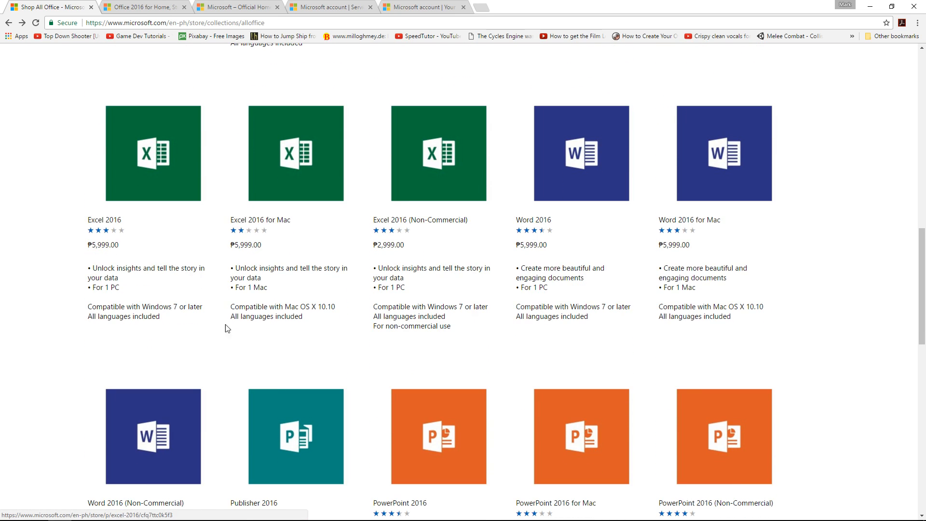
scroll(down, 3)
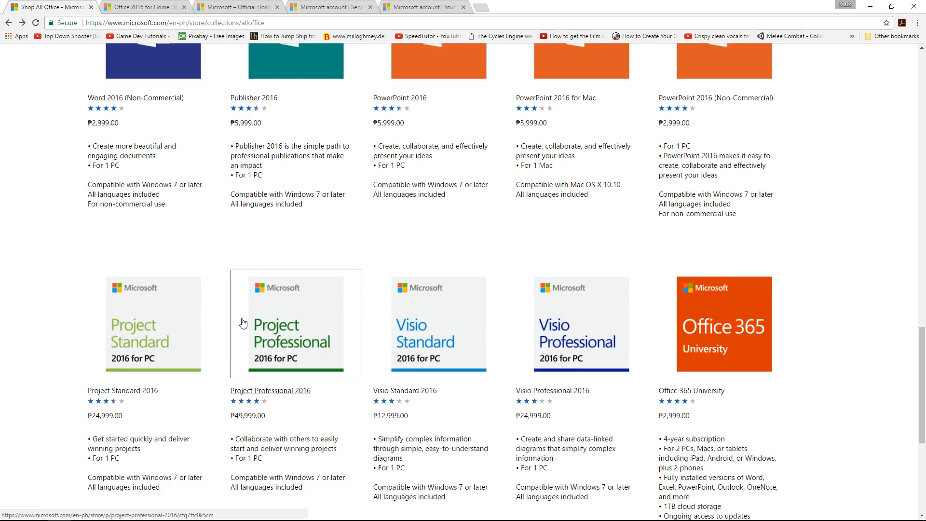
scroll(down, 3)
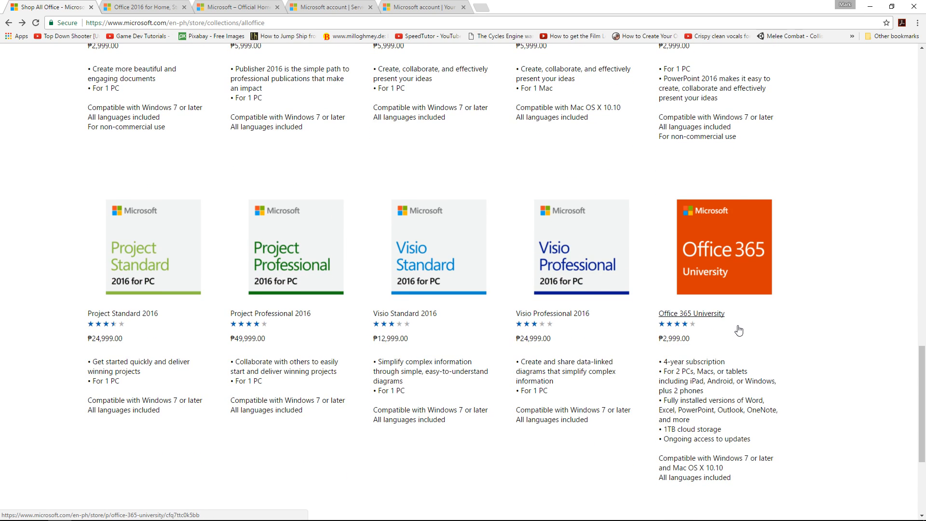
mouse_move(789, 395)
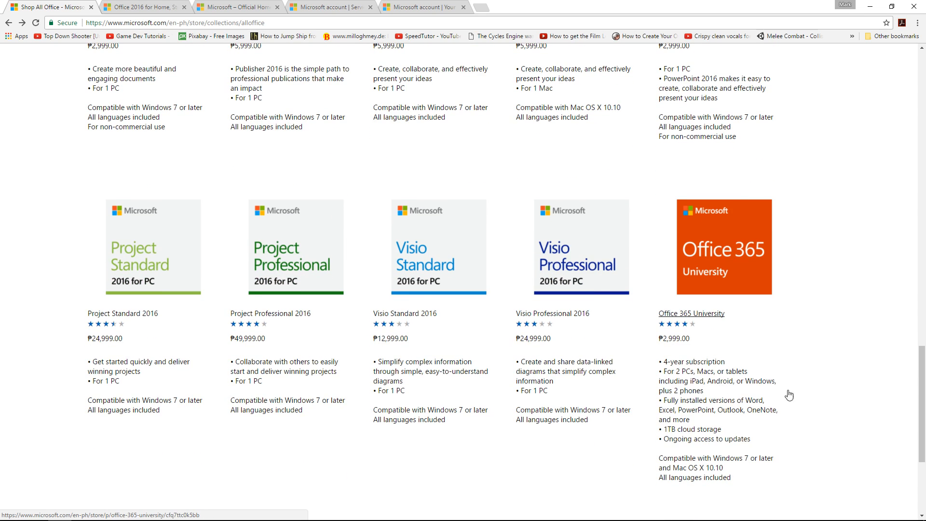
mouse_move(856, 375)
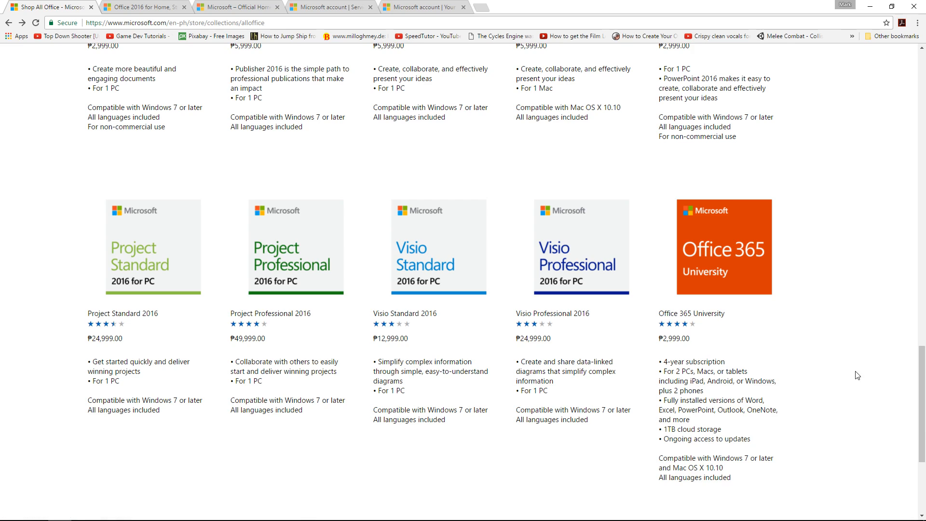
scroll(up, 3)
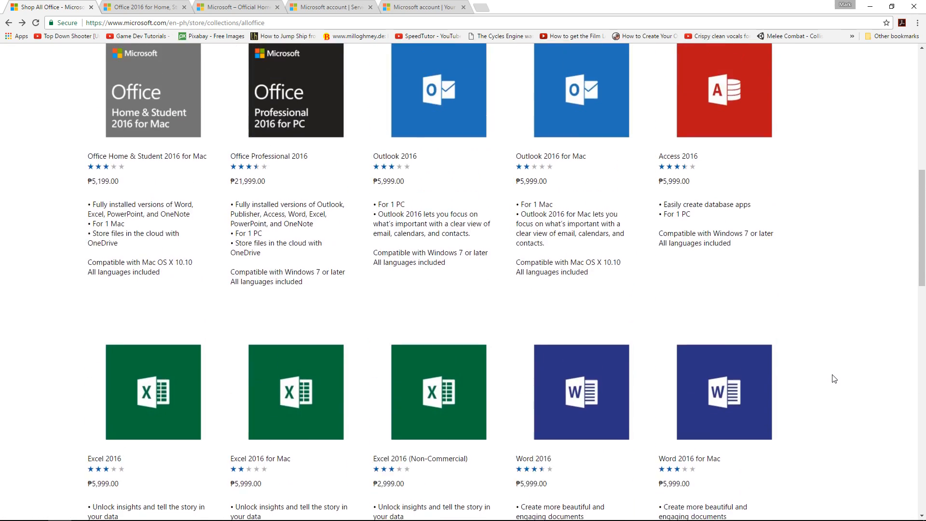
scroll(up, 3)
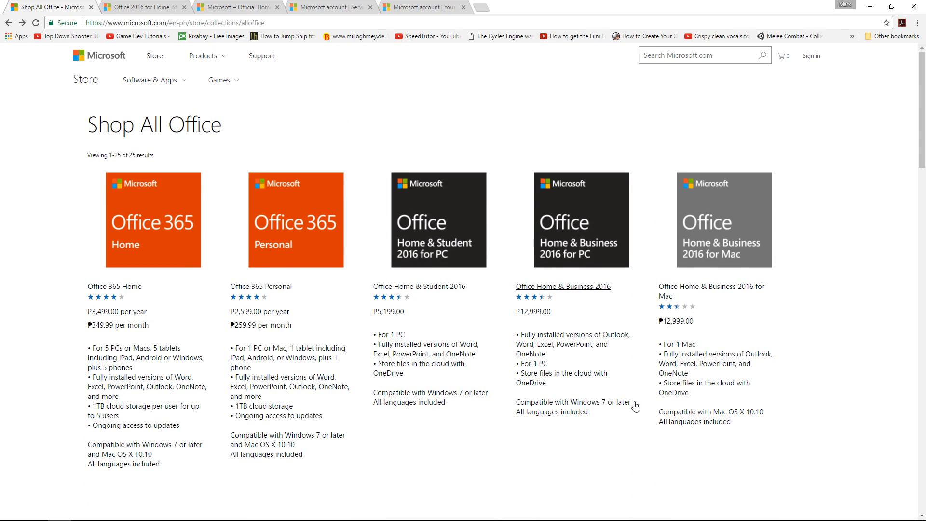
mouse_move(115, 286)
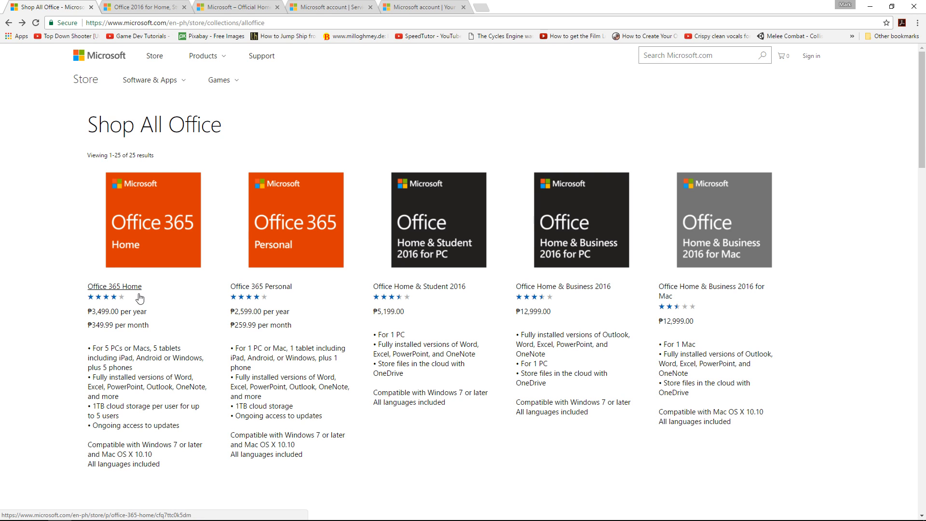
mouse_move(201, 308)
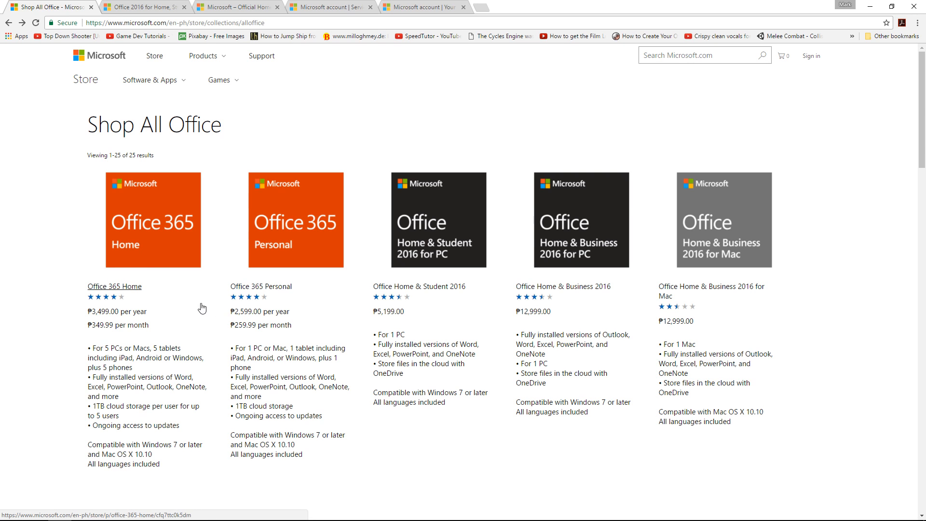
Step: Open Office 365 Home, choose the 1-year option, and start Buy and download now
click(562, 287)
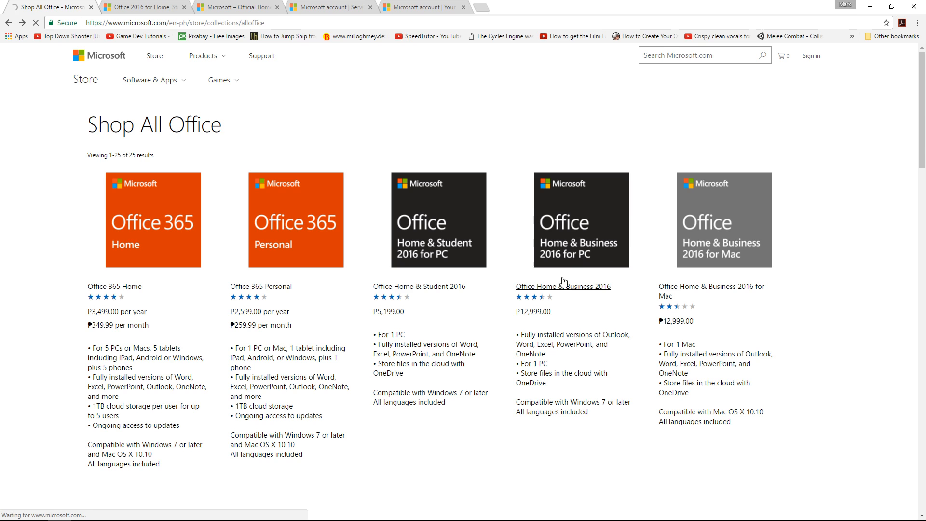
click(153, 220)
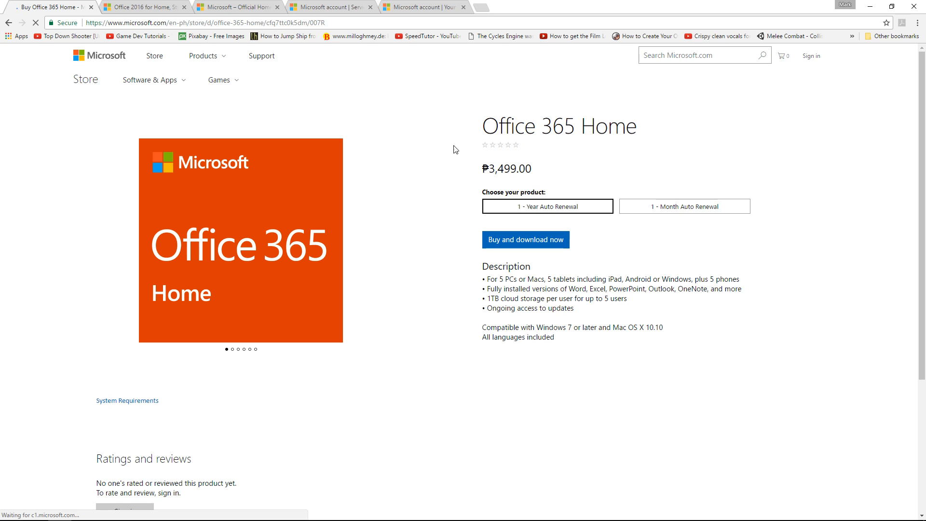
click(525, 239)
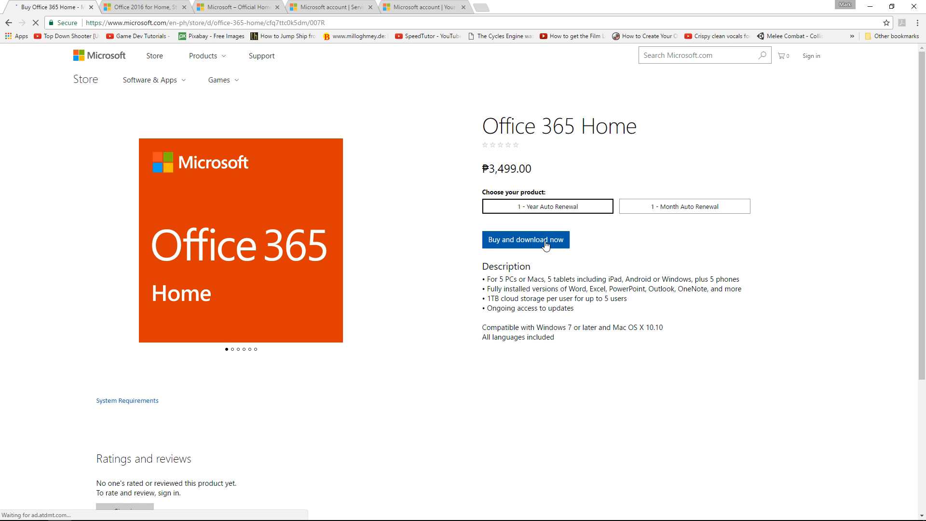
click(525, 239)
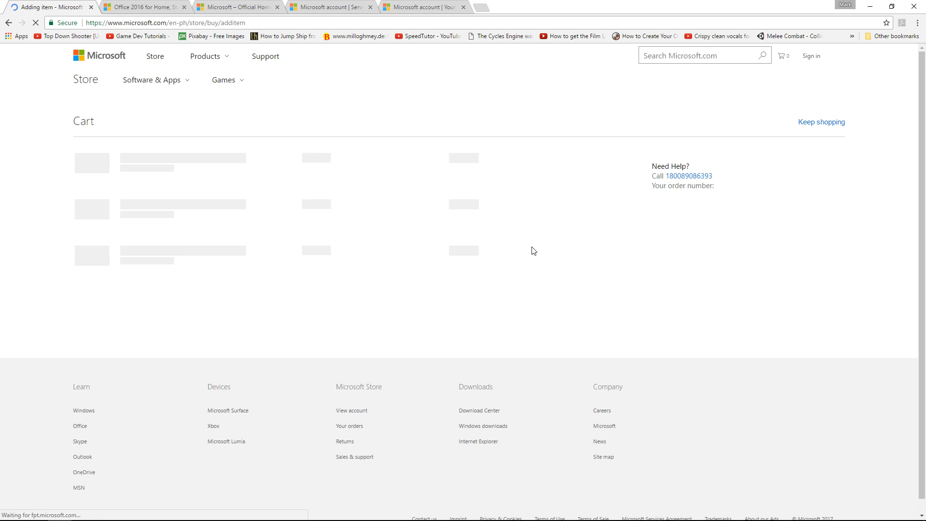
mouse_move(445, 178)
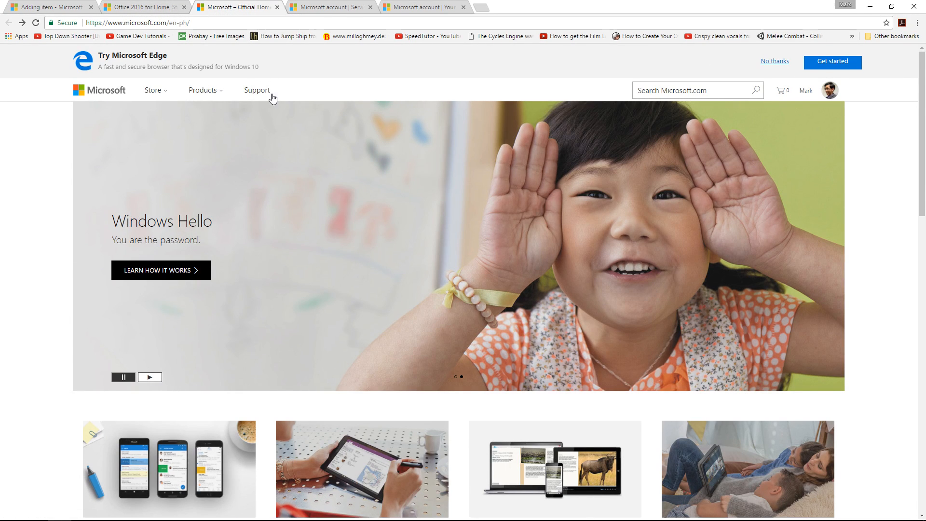
mouse_move(763, 119)
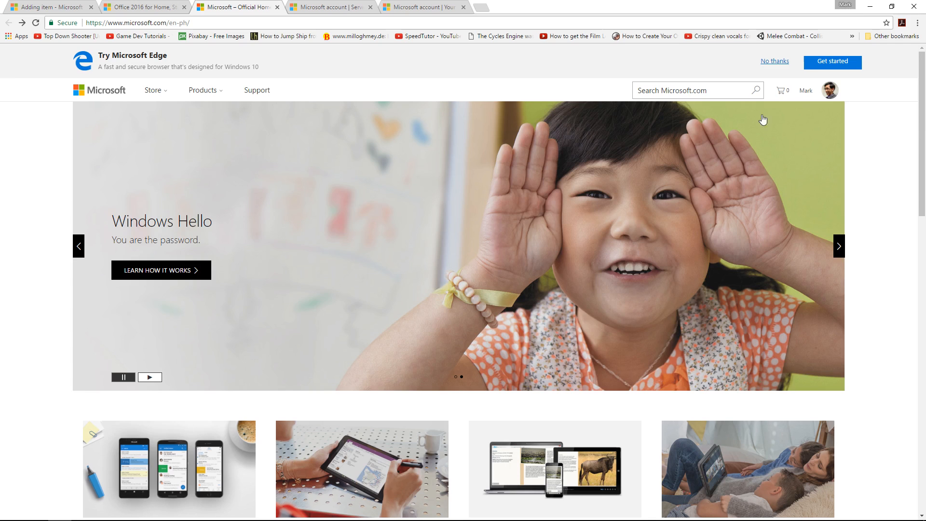
Step: Open the Microsoft account overview from the signed-in profile menu
click(829, 89)
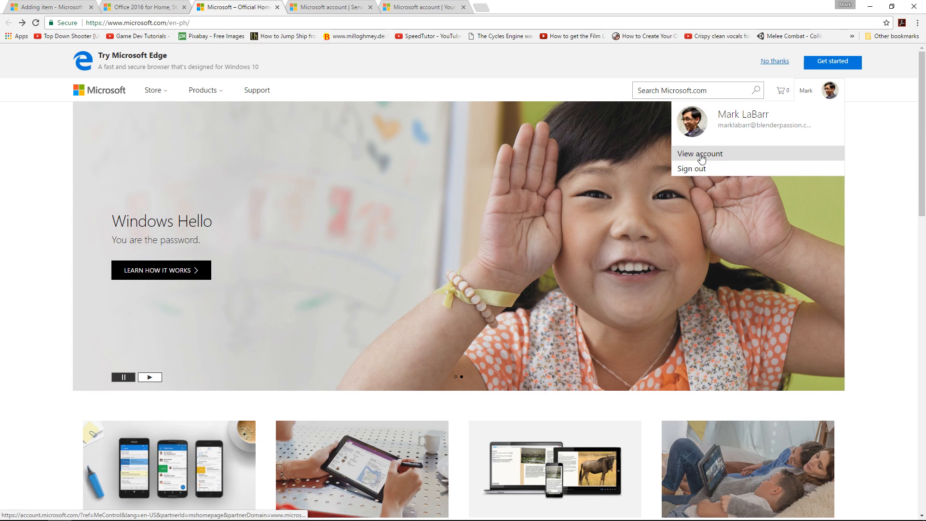
click(699, 153)
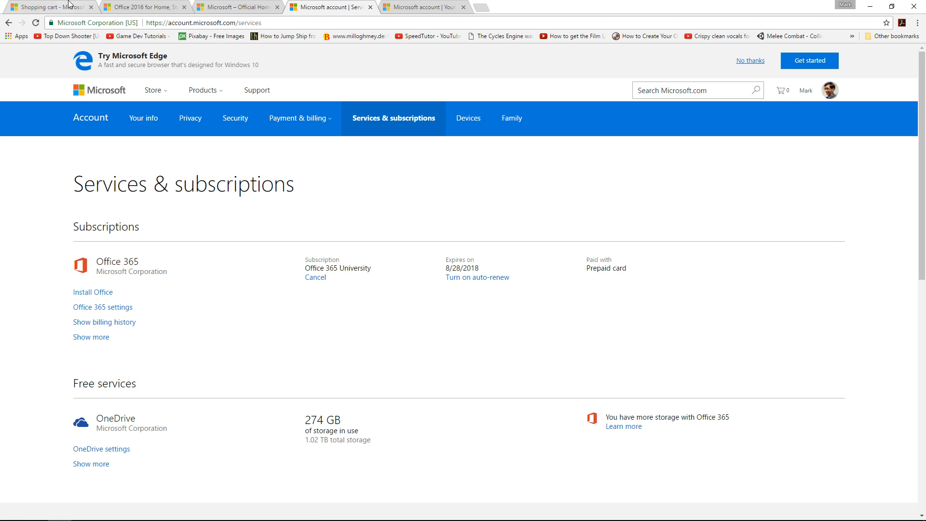
Step: Start Install Office from Office 365, then scroll through the signed-in PCs list
click(50, 7)
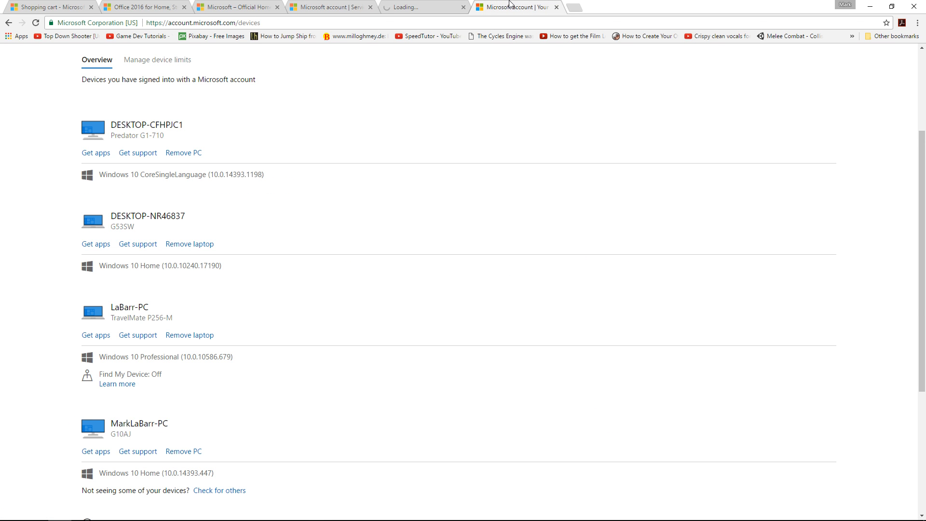
scroll(down, 3)
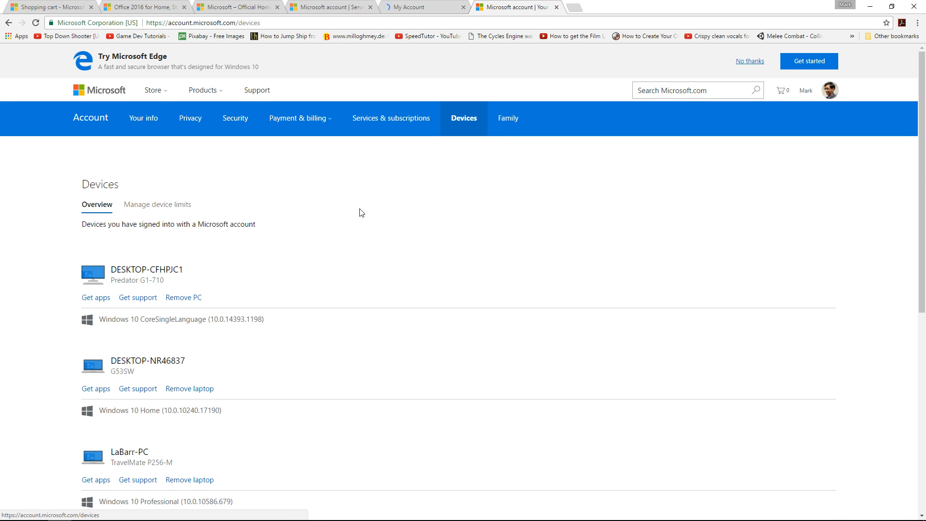
scroll(down, 3)
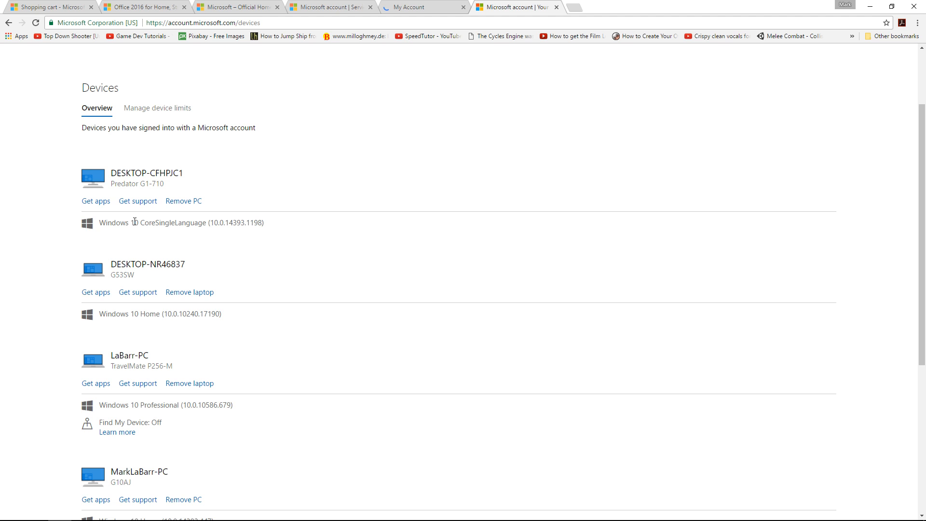
mouse_move(213, 319)
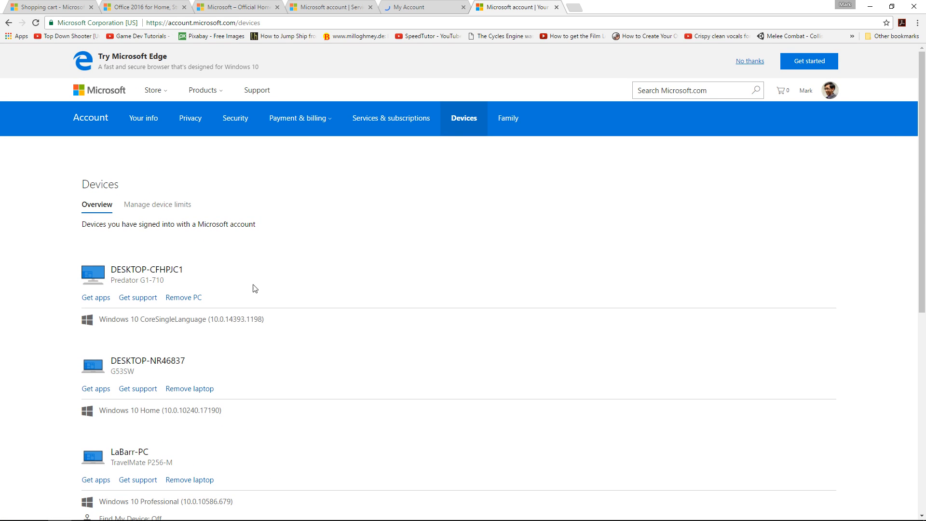
mouse_move(157, 205)
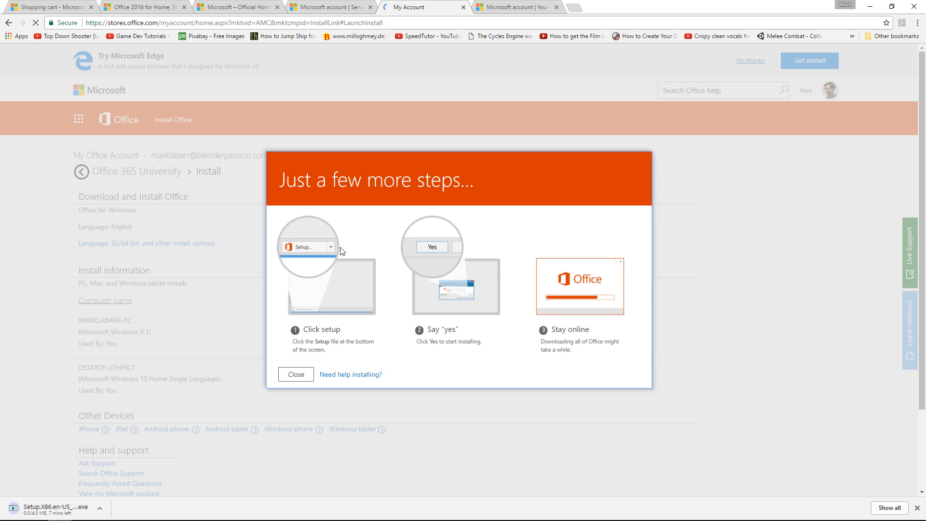
mouse_move(329, 330)
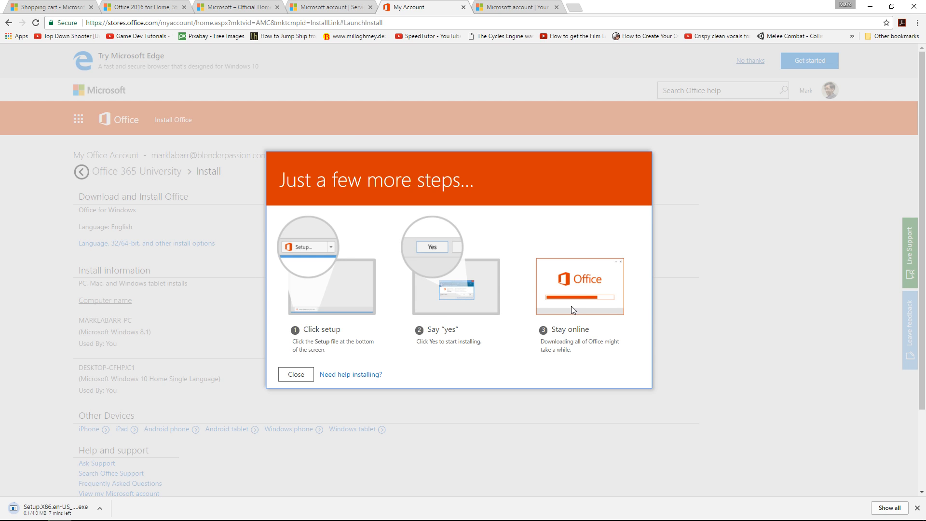
mouse_move(511, 334)
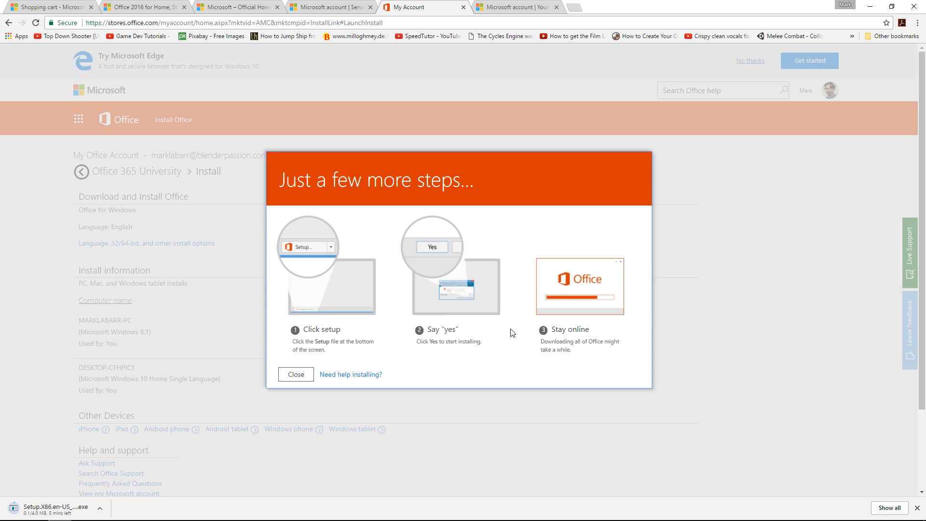
mouse_move(28, 502)
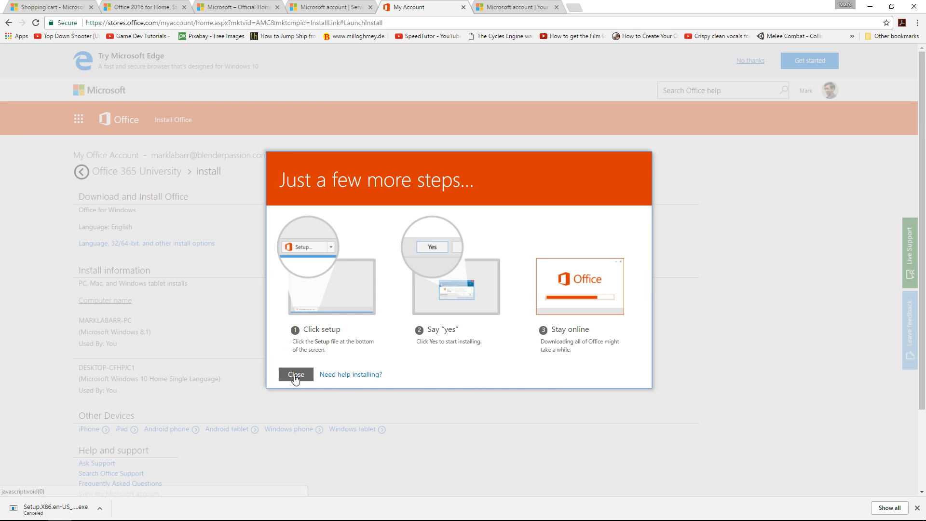
Step: Close the setup steps guide and return to the Office 365 University install tab
click(295, 374)
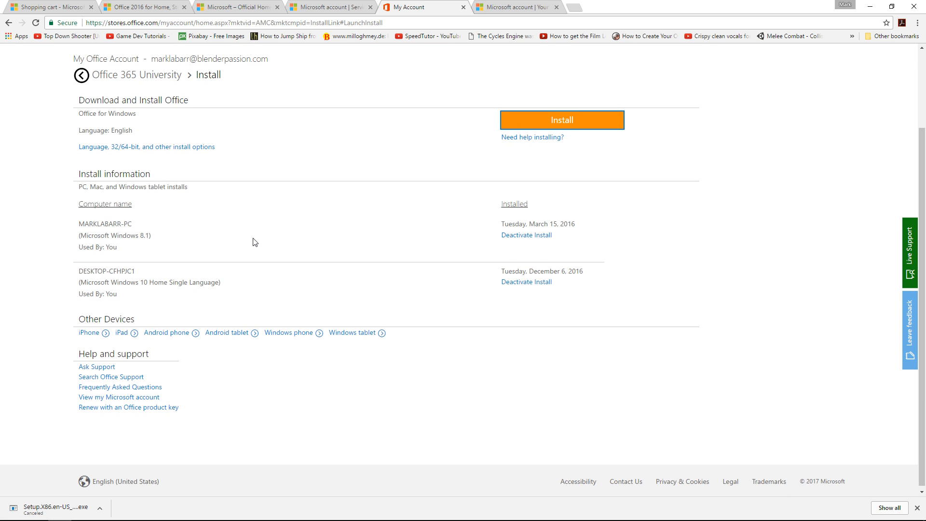
mouse_move(139, 227)
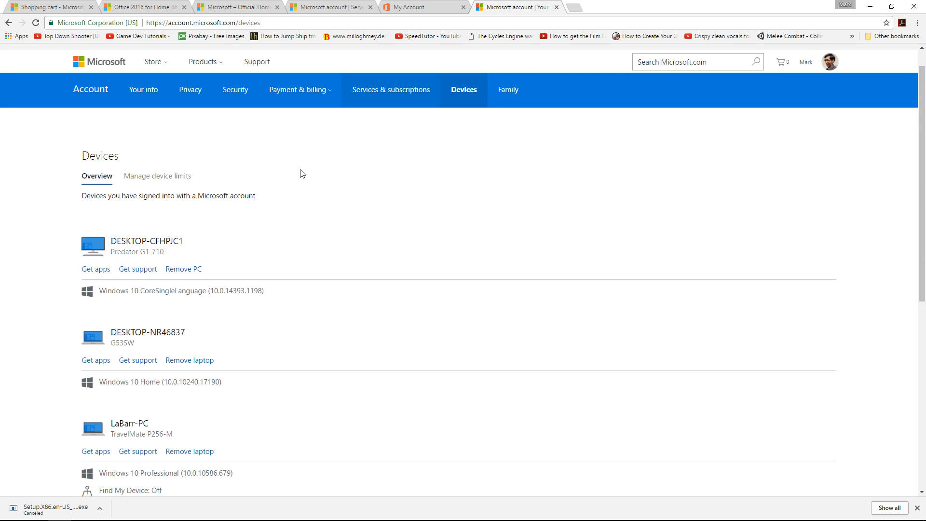
click(422, 6)
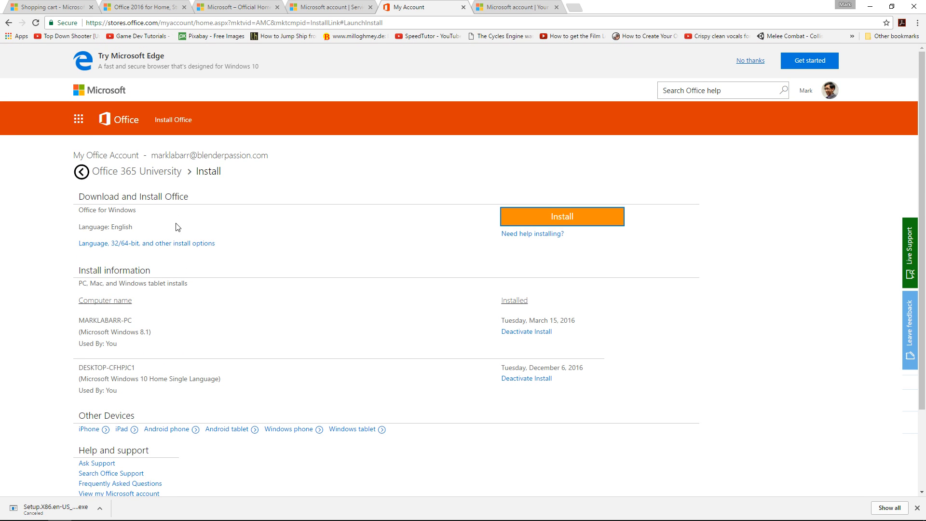
mouse_move(171, 378)
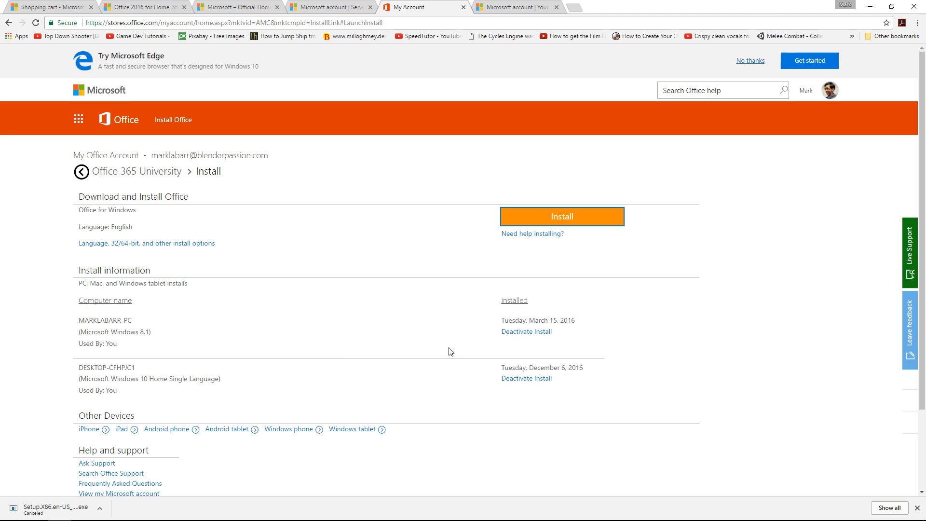
mouse_move(414, 309)
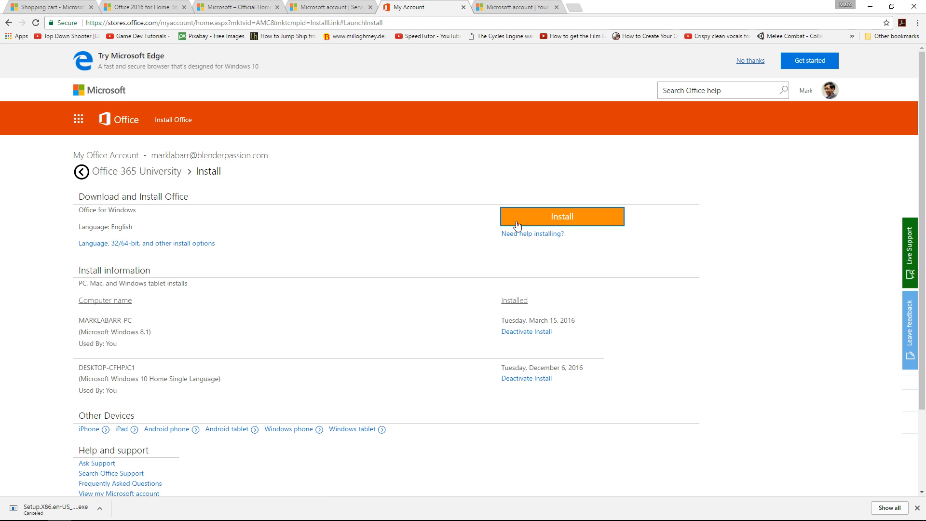
mouse_move(424, 232)
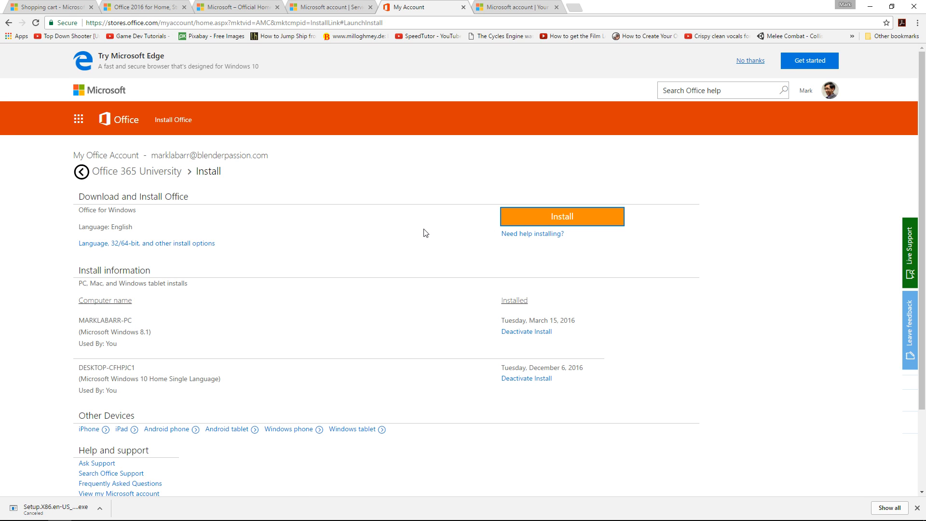